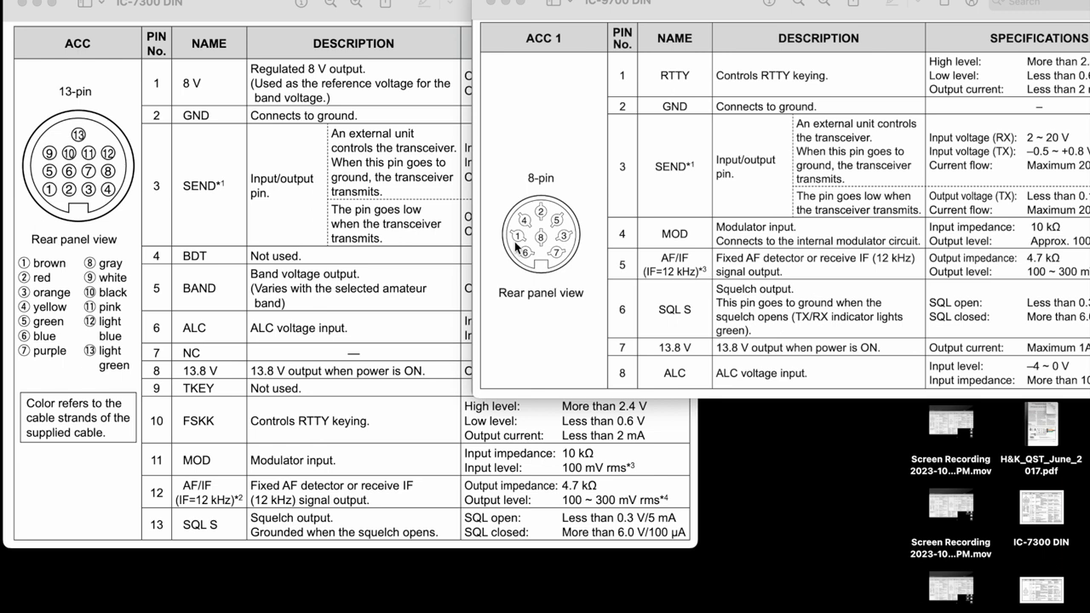
pyautogui.moveTo(336, 204)
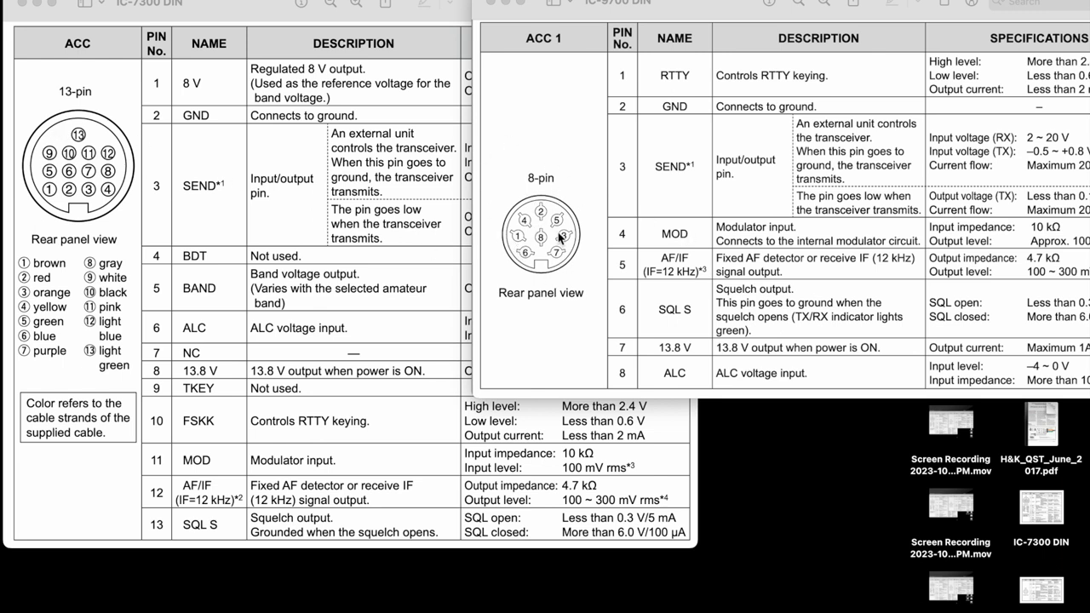
pyautogui.moveTo(561, 240)
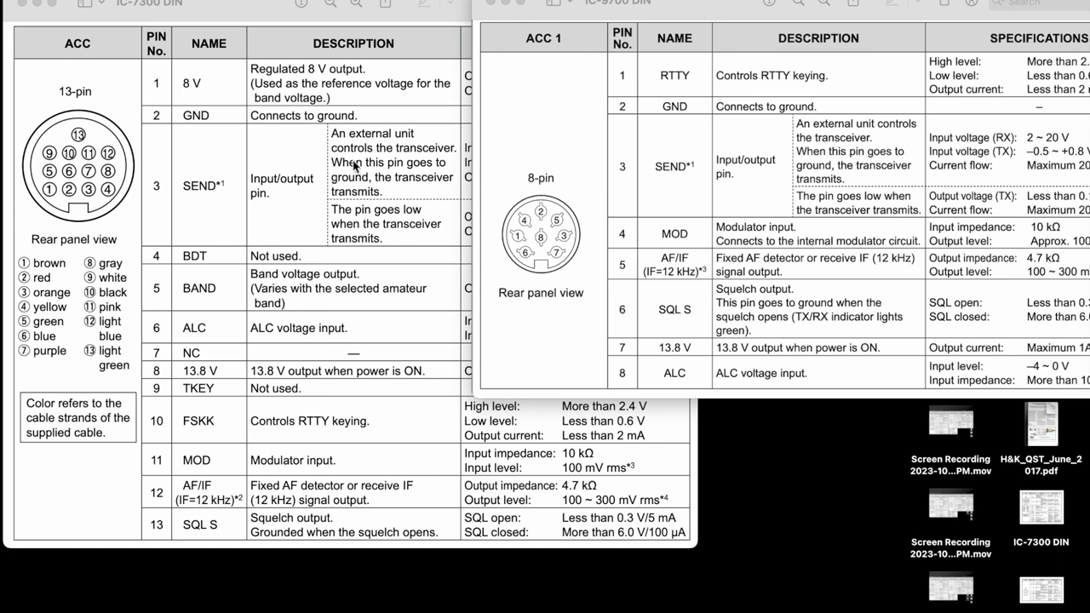
pyautogui.moveTo(365, 196)
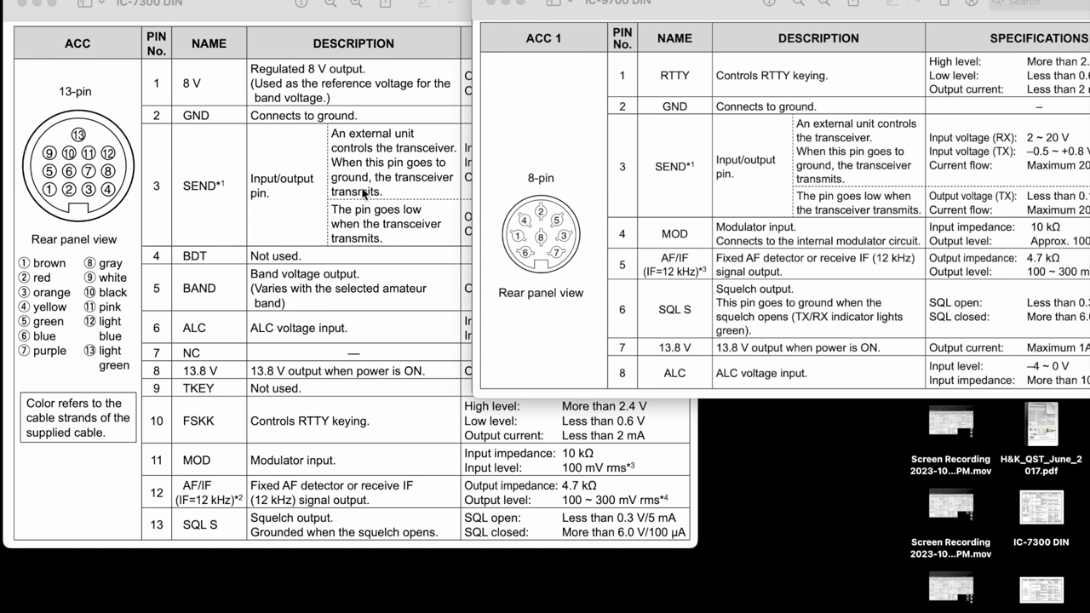
pyautogui.moveTo(392, 176)
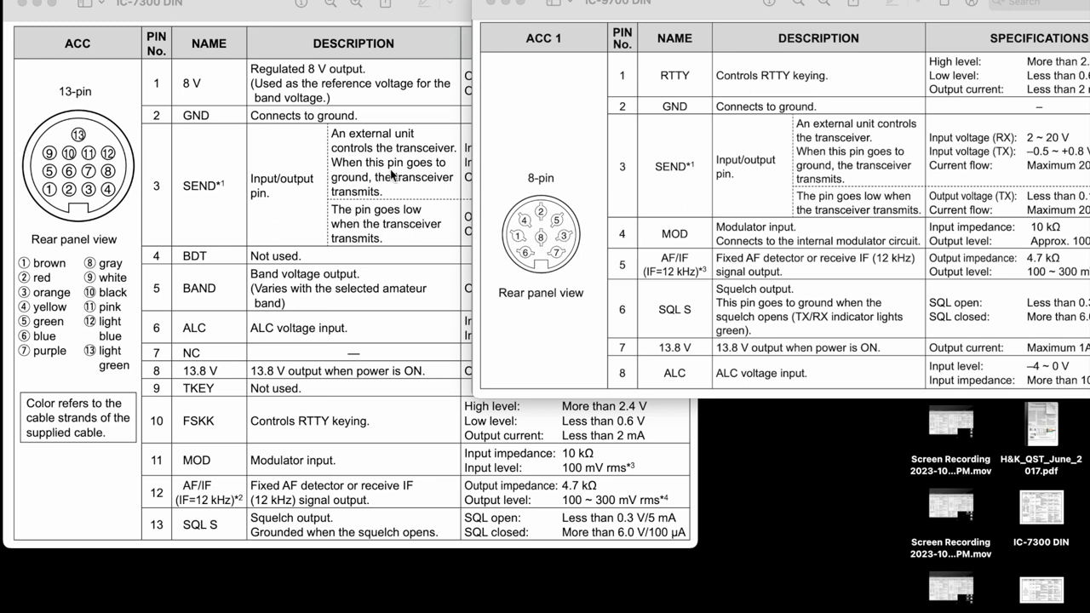
pyautogui.moveTo(433, 204)
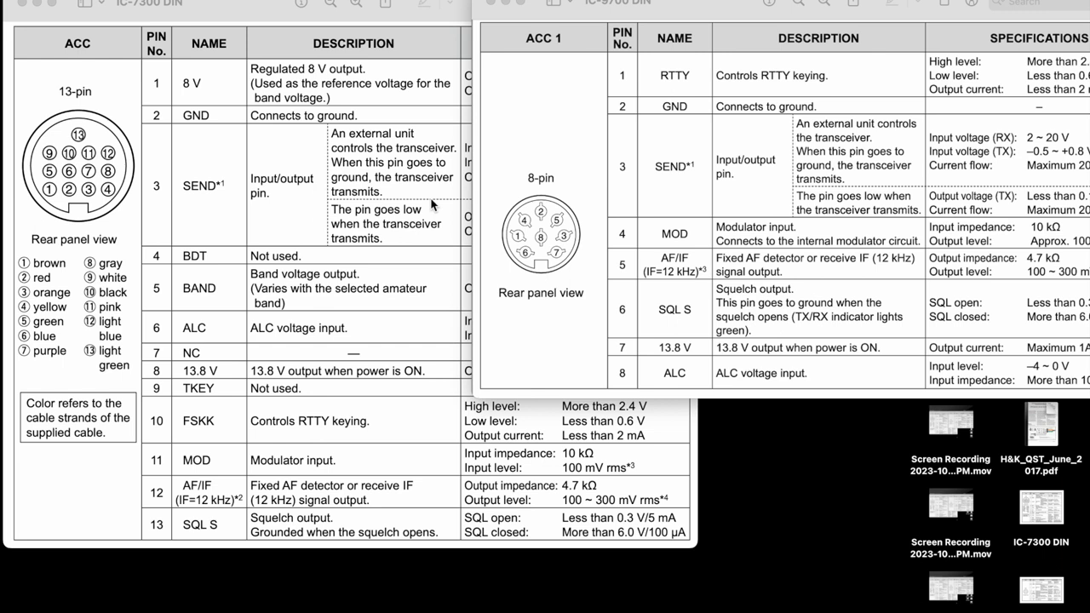
pyautogui.moveTo(435, 207)
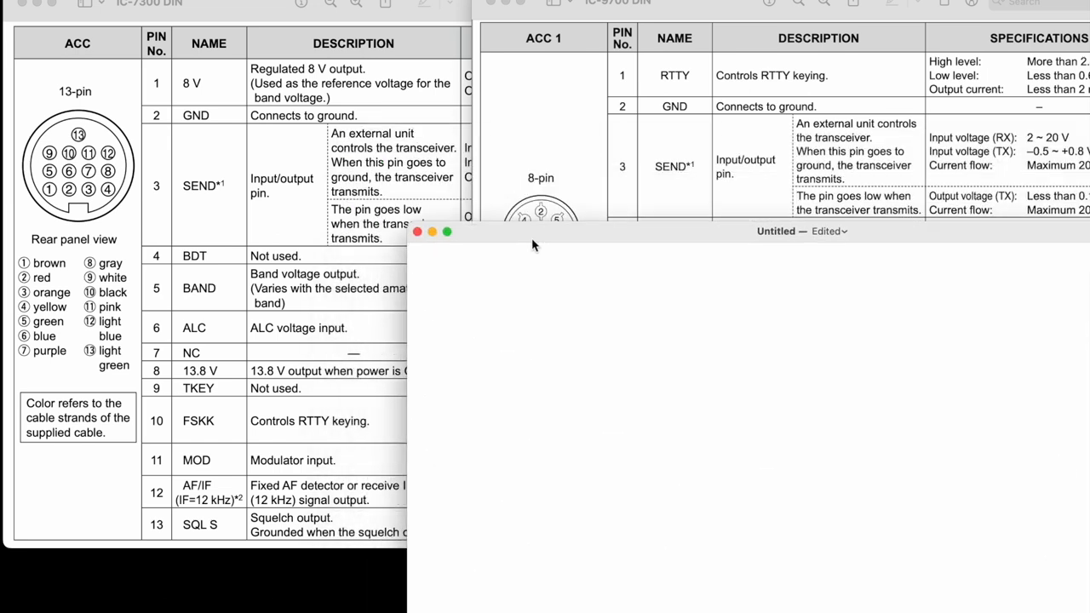
# Step: Write the column headings 7300 and 9700 at the top of the note
pyautogui.write('7300')
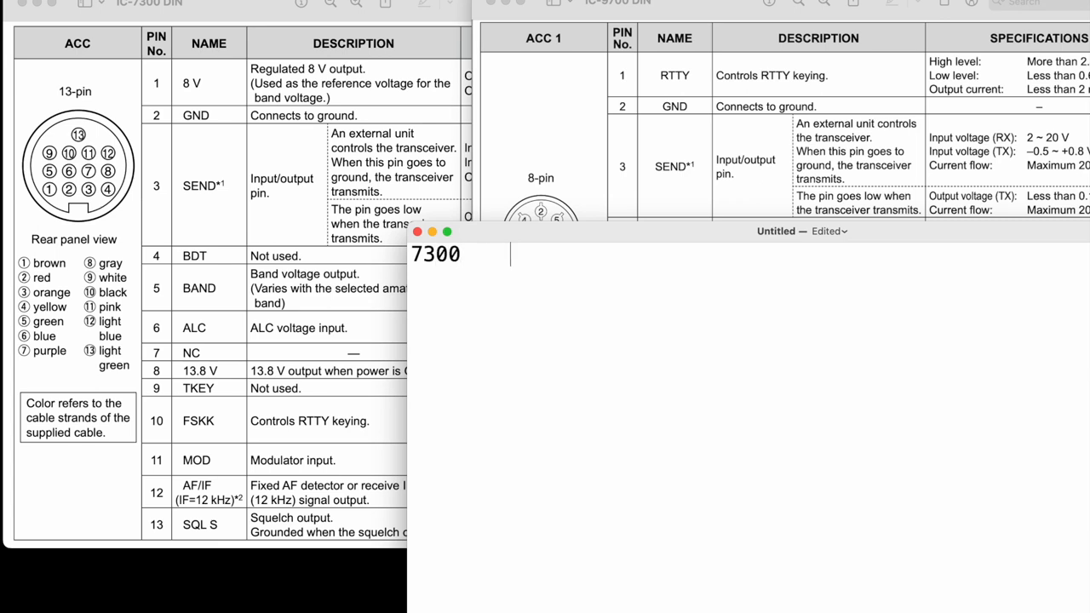
pyautogui.write('9700')
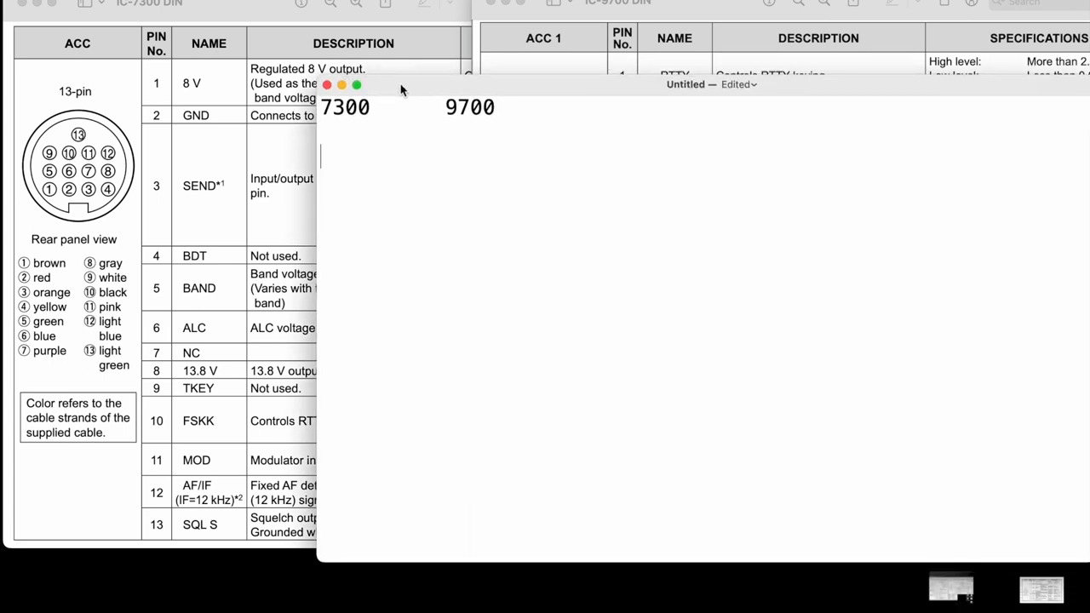
pyautogui.moveTo(300, 142)
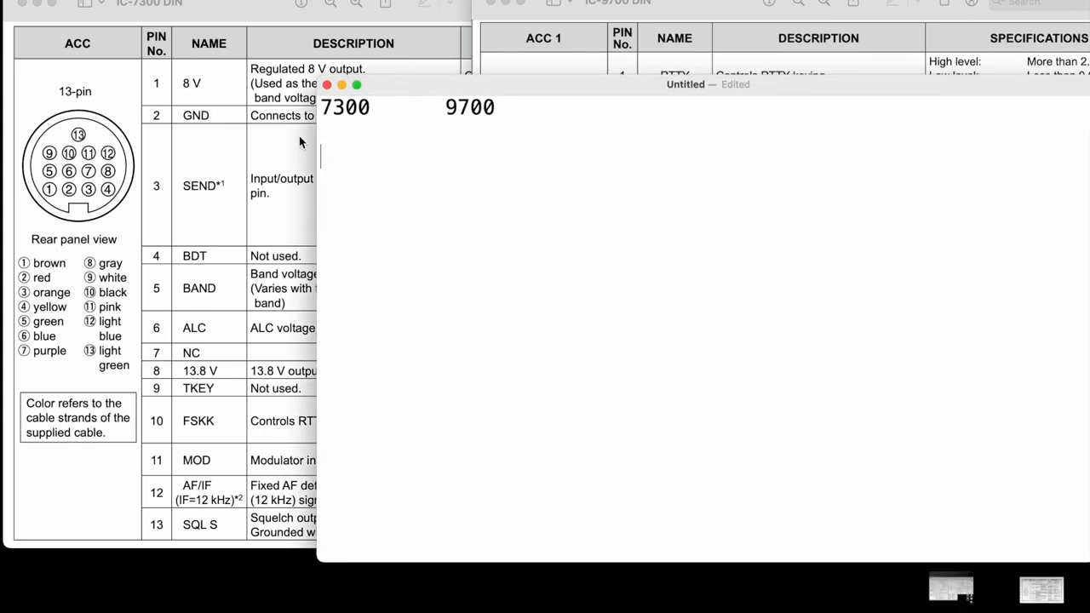
pyautogui.moveTo(273, 133)
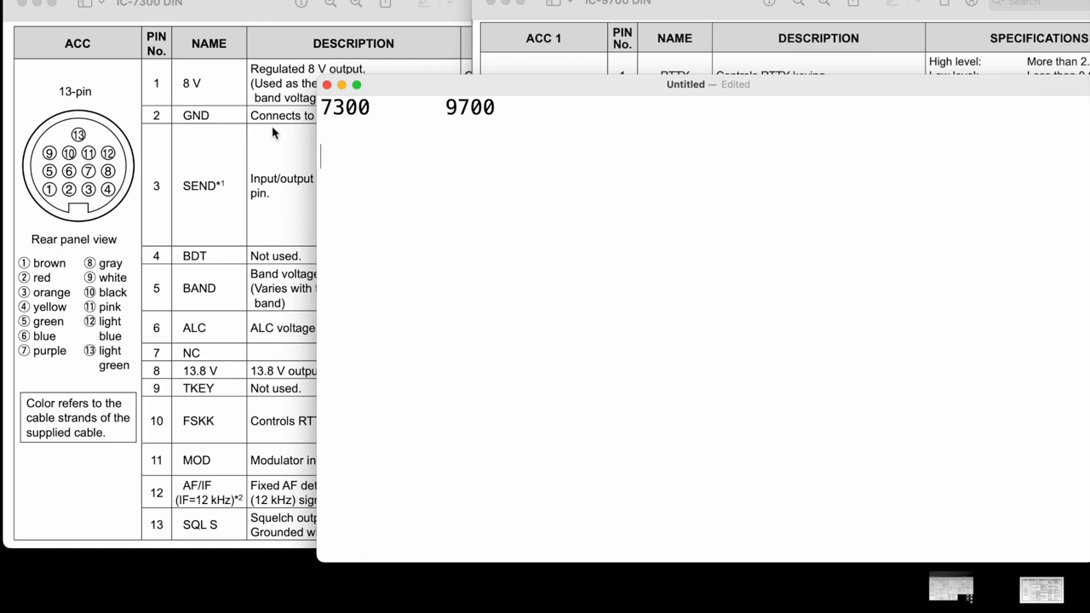
# Step: List IC-7300 ACC pins 2, 3, 11, 12 and 13 on separate lines under 7300
pyautogui.write('2')
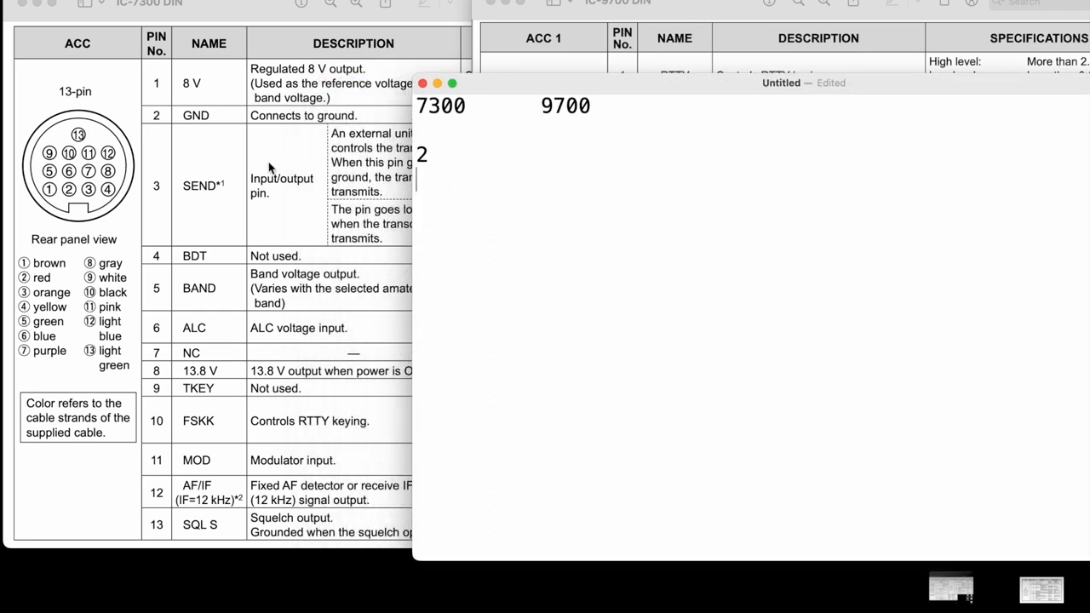
pyautogui.write('3')
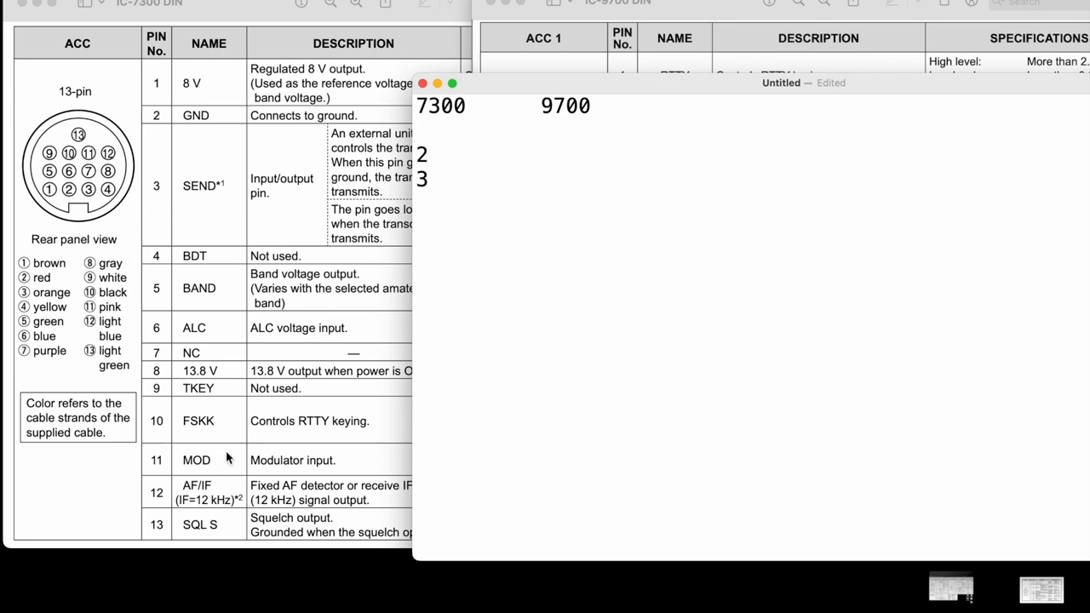
pyautogui.moveTo(248, 461)
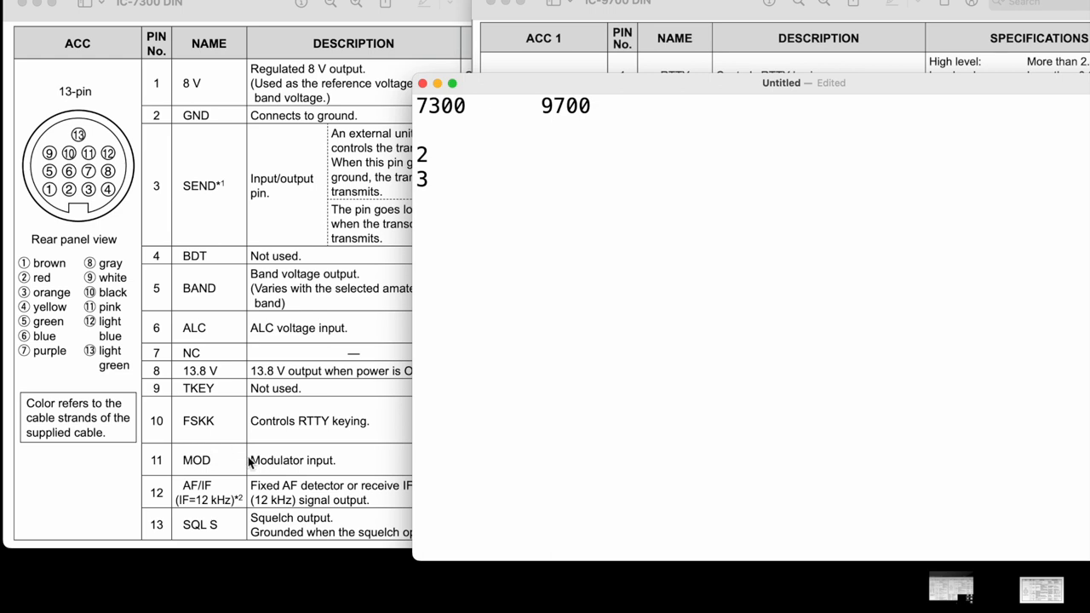
pyautogui.write('11')
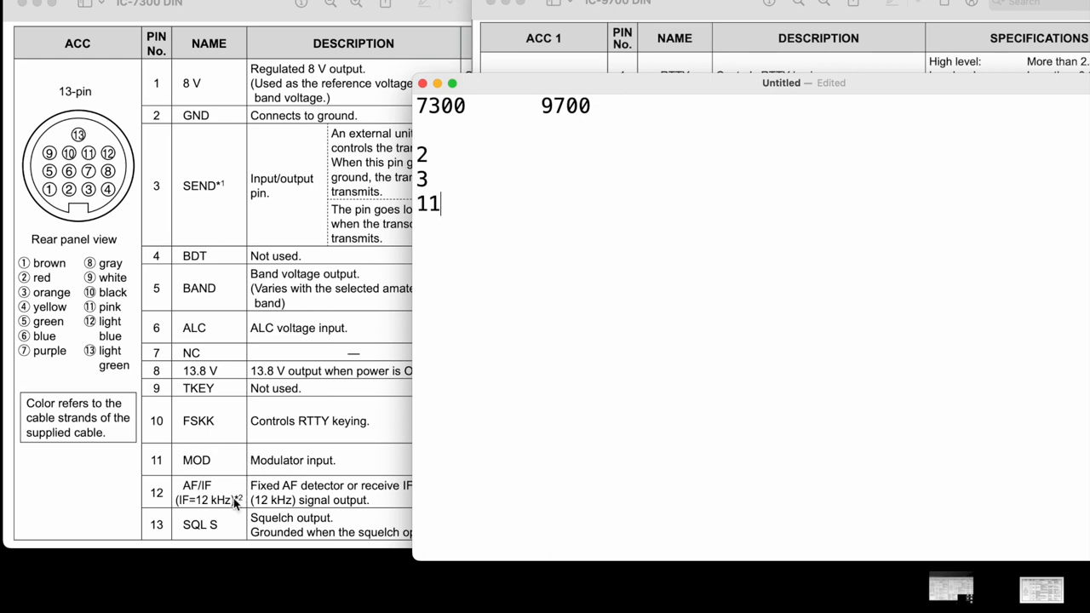
pyautogui.write('12')
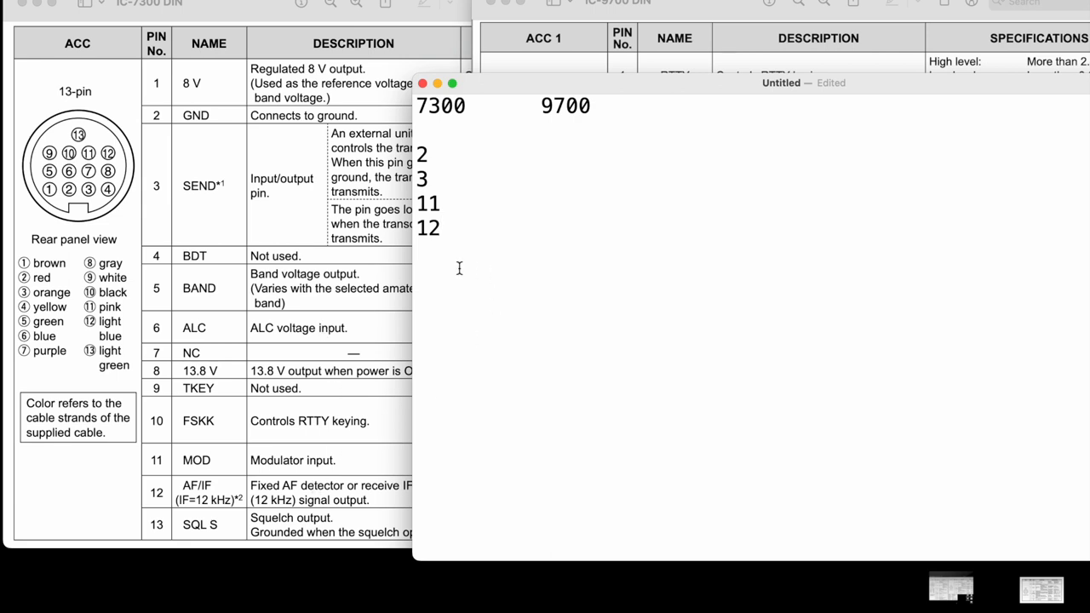
pyautogui.write('1')
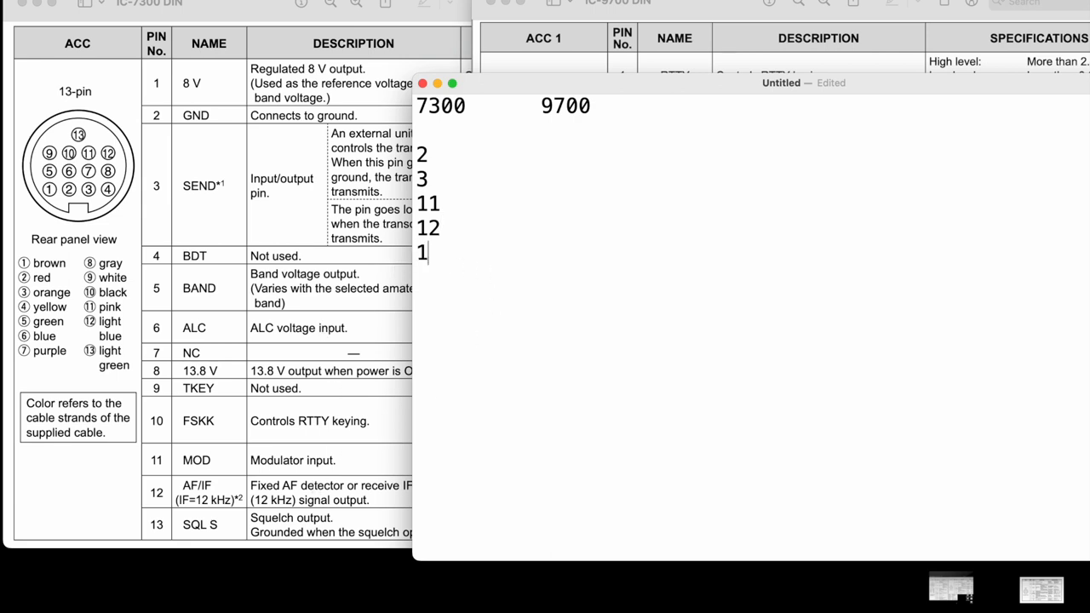
pyautogui.write('3')
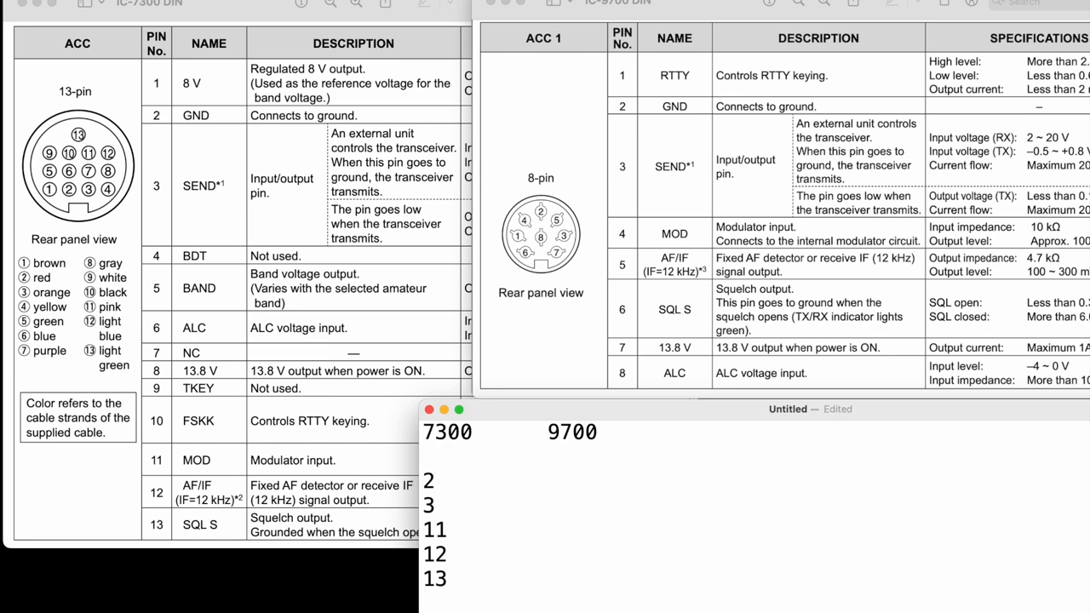
# Step: Enter matching IC-9700 pins 2, 6, 5 and 4 beside 7300 pins 2, 3, 11 and 12
pyautogui.click(509, 482)
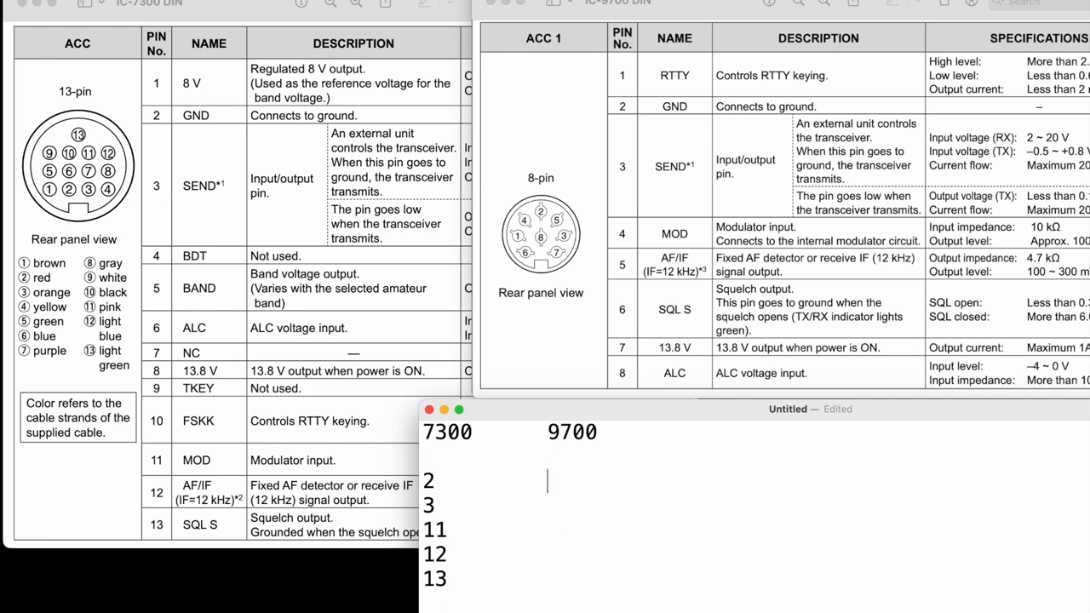
pyautogui.write('2')
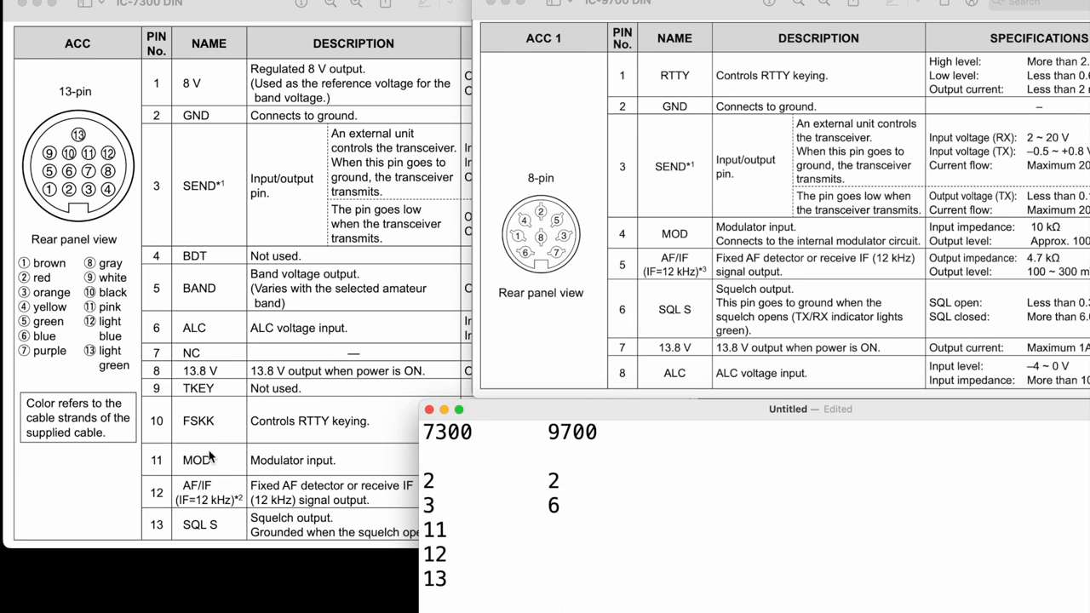
pyautogui.moveTo(281, 468)
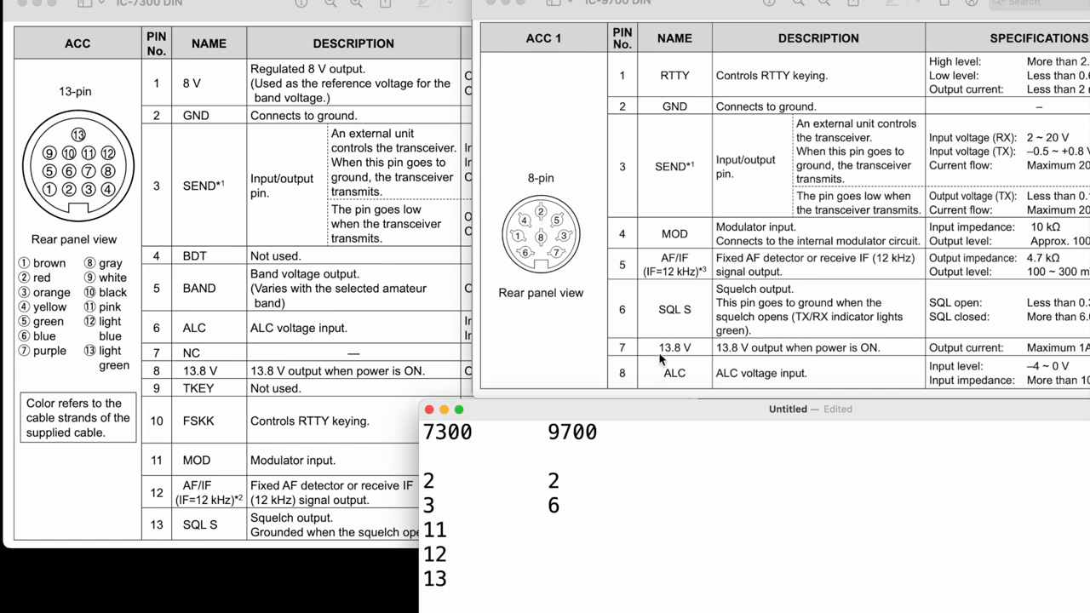
pyautogui.write('5')
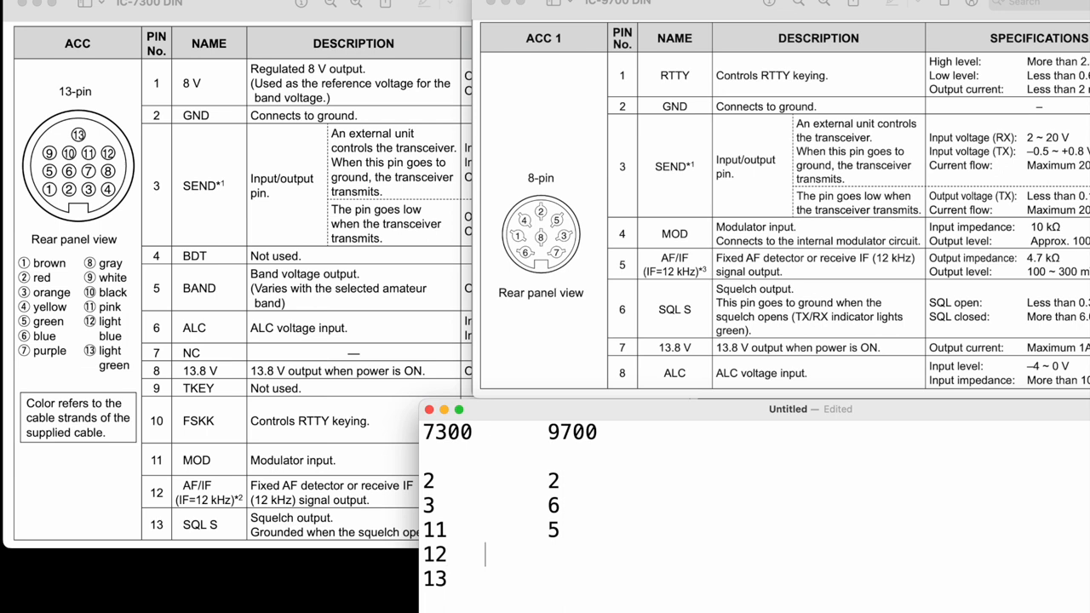
pyautogui.moveTo(597, 252)
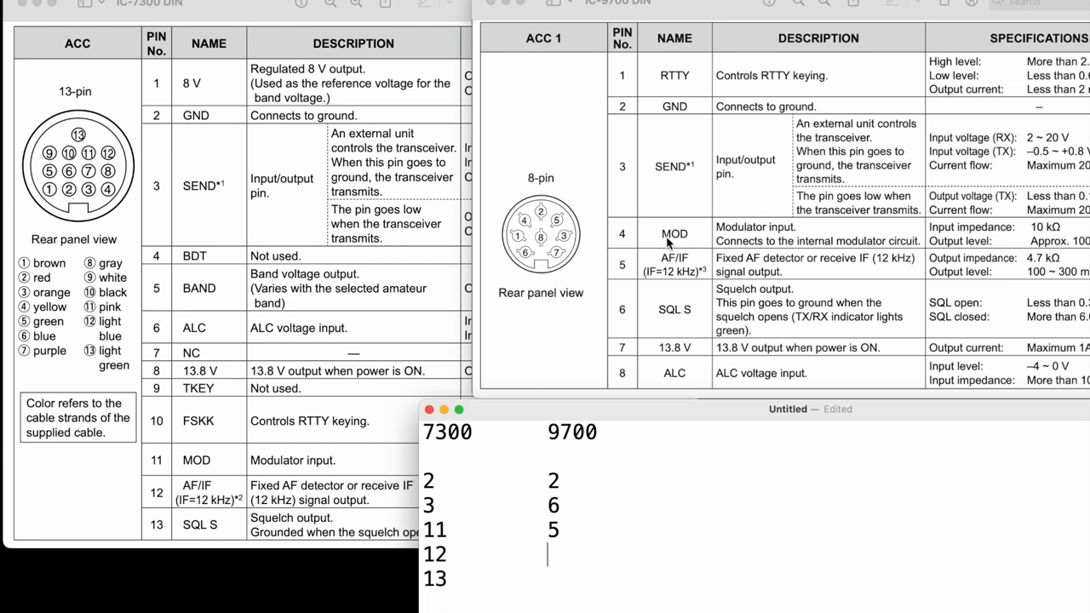
pyautogui.write('4')
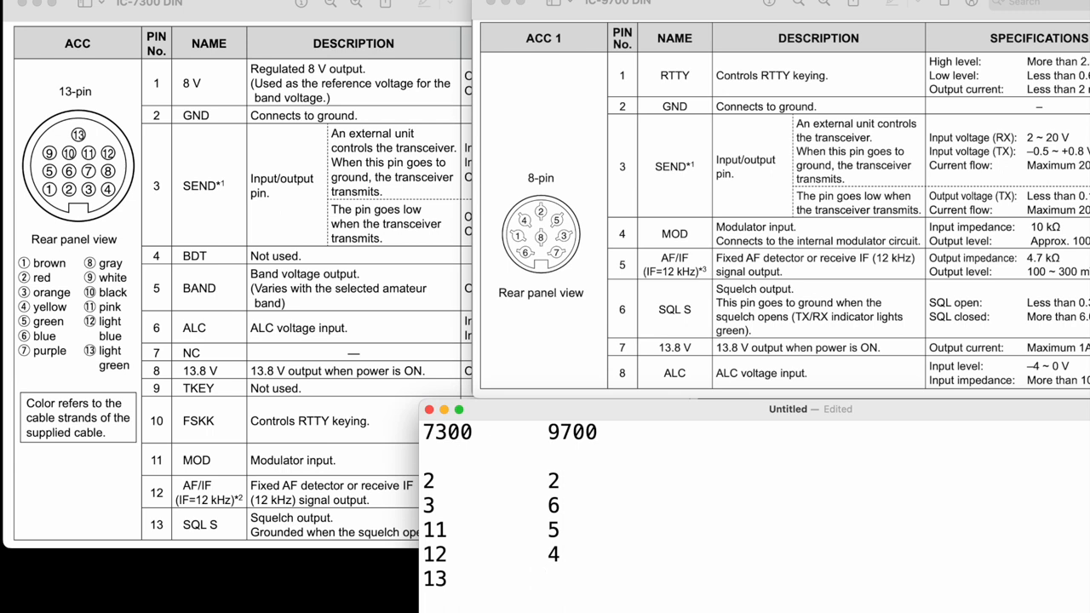
pyautogui.moveTo(667, 186)
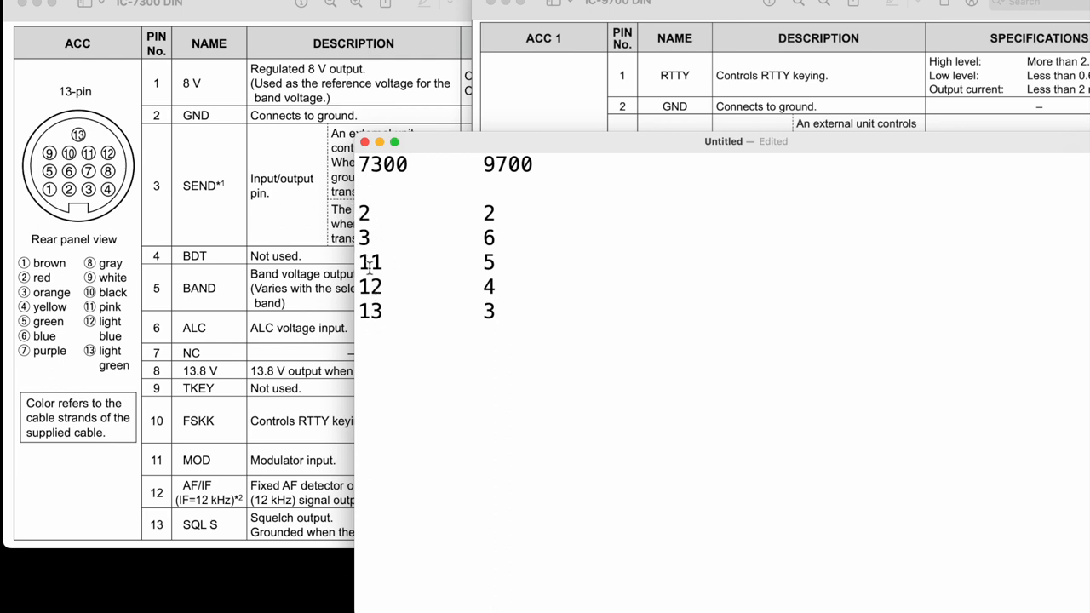
pyautogui.moveTo(501, 280)
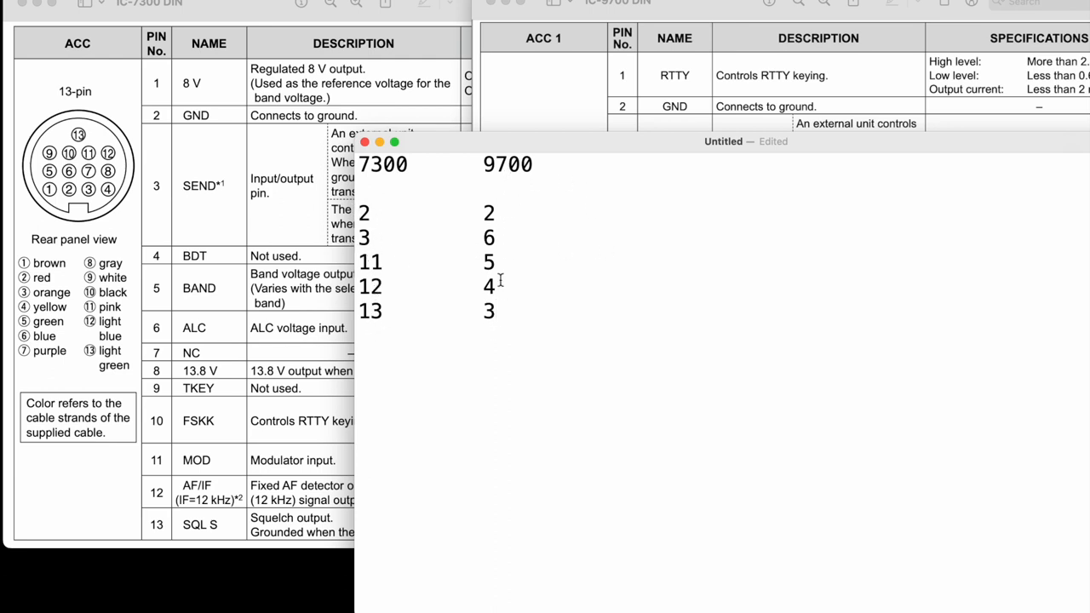
pyautogui.moveTo(480, 312)
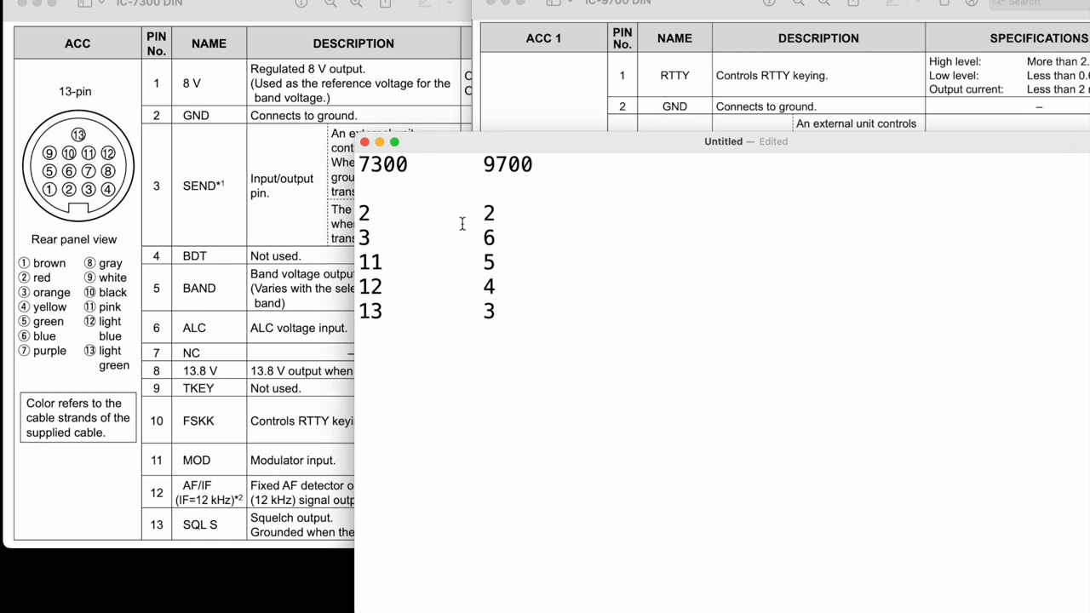
pyautogui.moveTo(445, 140)
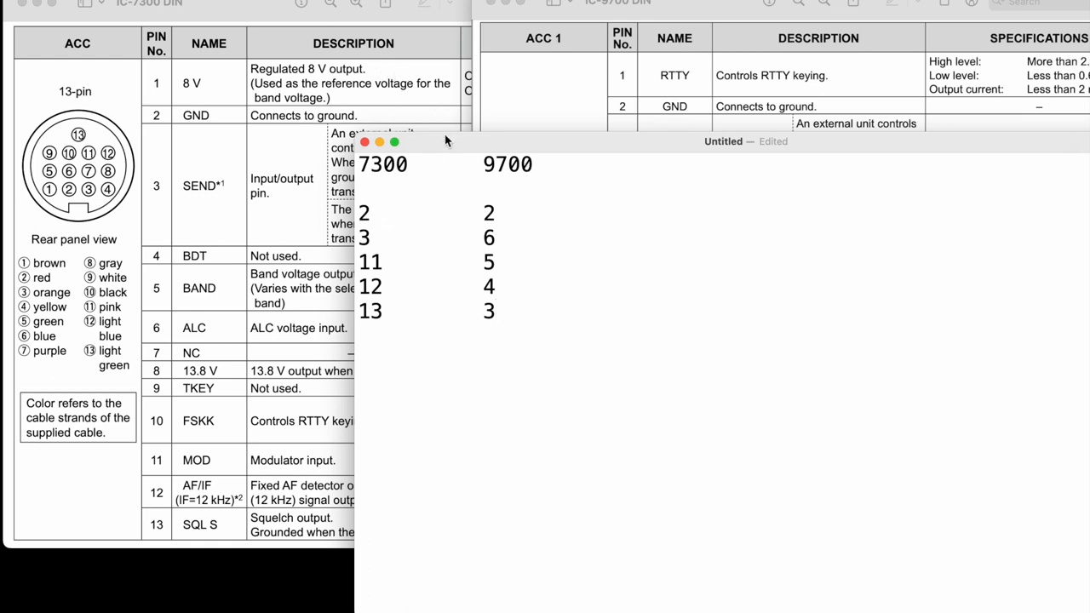